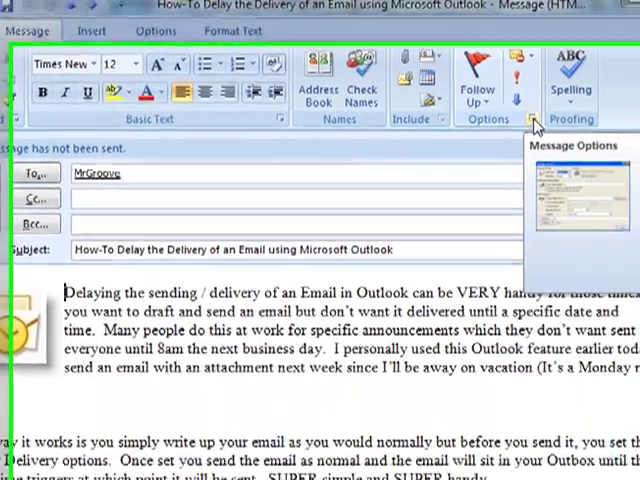
# - Open the Message Options dialog from the message window's Options group
pyautogui.click(531, 121)
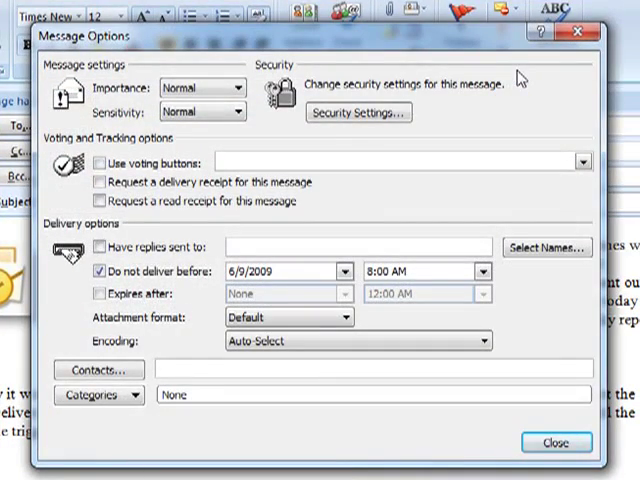
pyautogui.moveTo(349, 175)
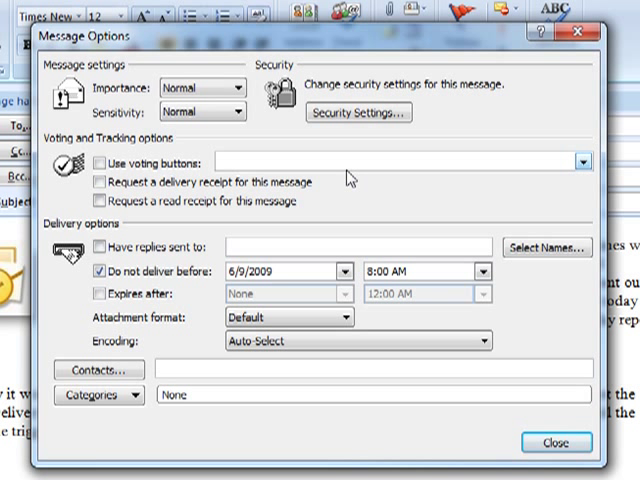
# - Re-enable 'Do not deliver before' and set it to 6/9/2009 at 8:00 AM
pyautogui.click(97, 270)
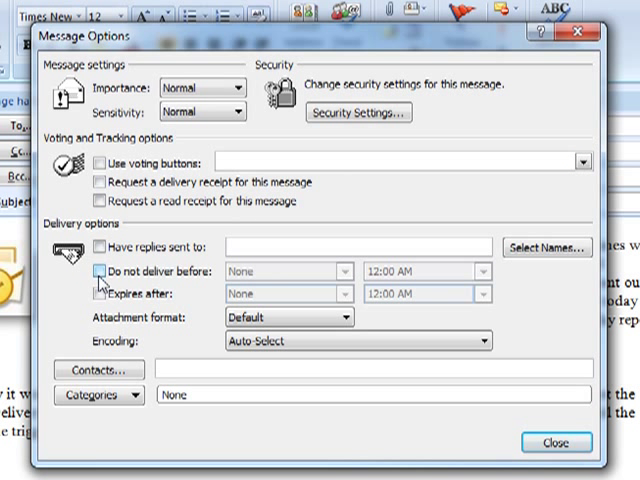
pyautogui.click(97, 270)
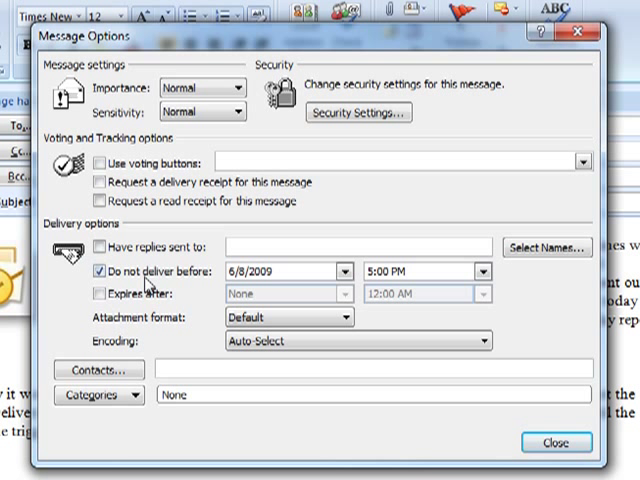
pyautogui.moveTo(348, 271)
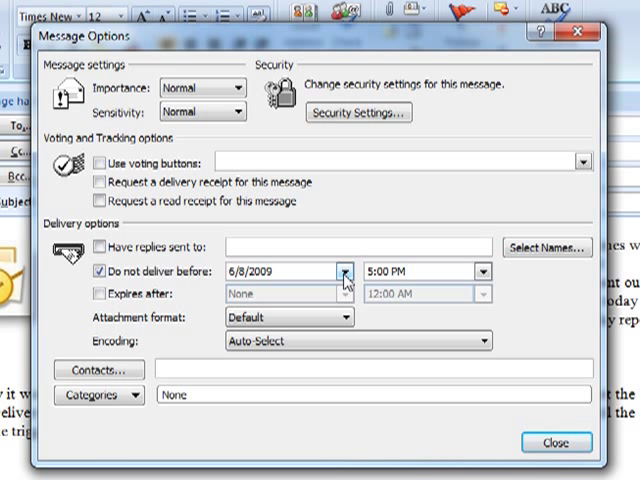
pyautogui.click(363, 271)
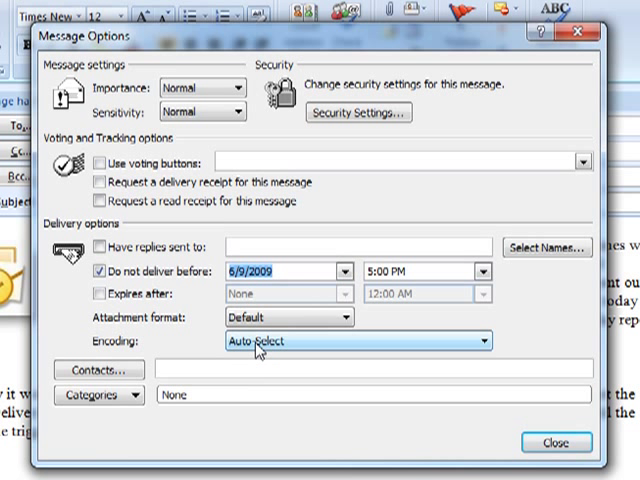
pyautogui.click(475, 270)
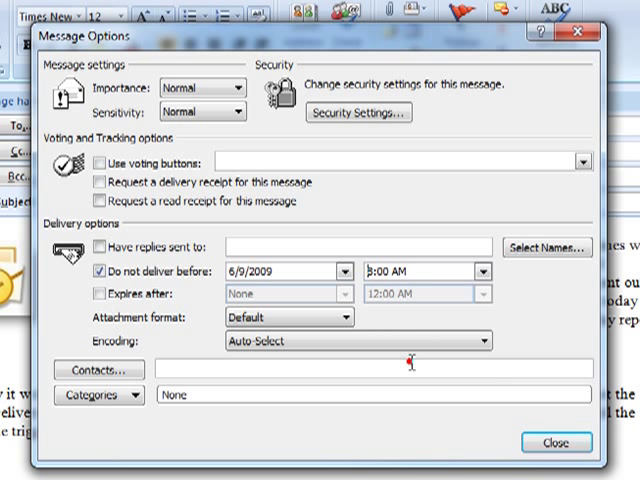
pyautogui.moveTo(457, 367)
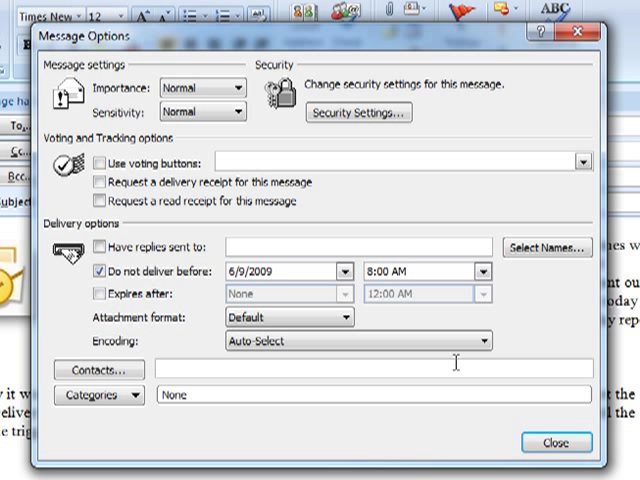
pyautogui.moveTo(415, 295)
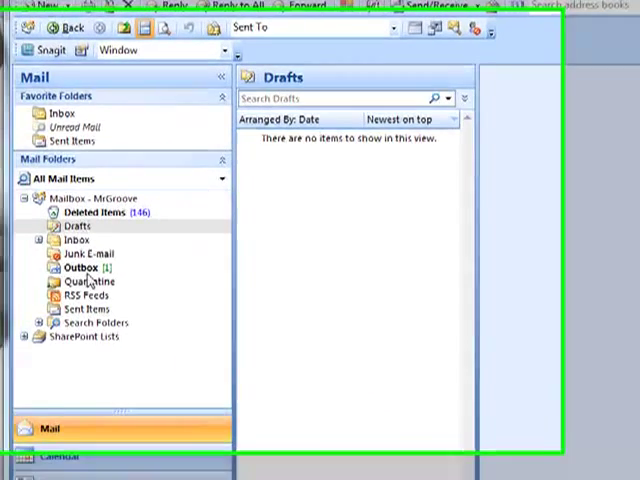
# - Open the Outbox folder to see the message held for MrGroove
pyautogui.click(80, 281)
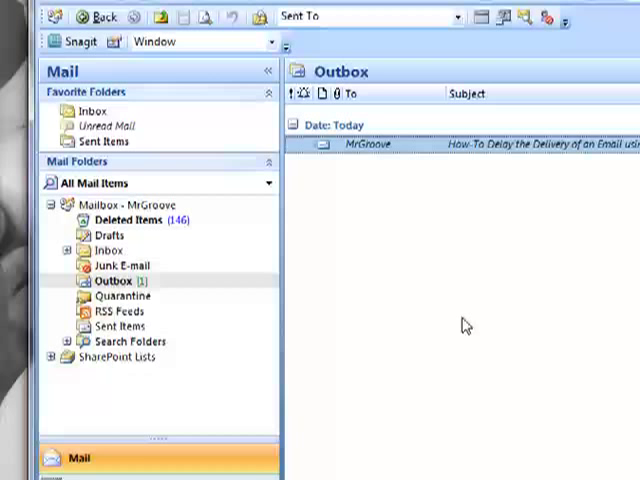
pyautogui.moveTo(425, 235)
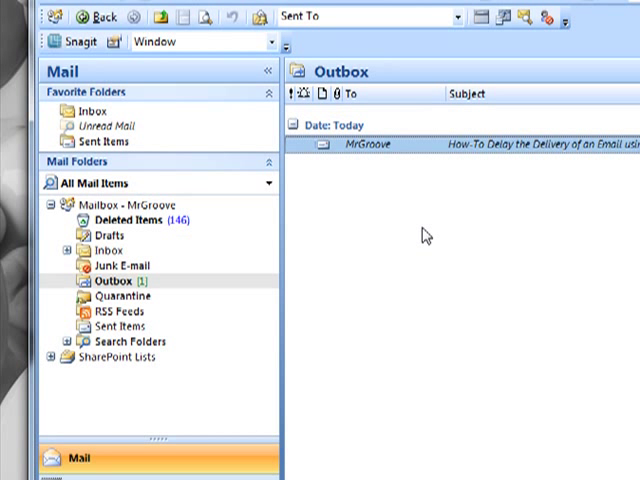
pyautogui.moveTo(420, 238)
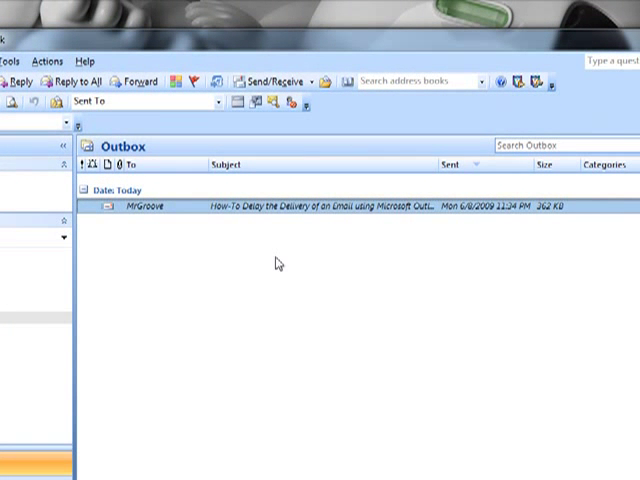
pyautogui.moveTo(389, 243)
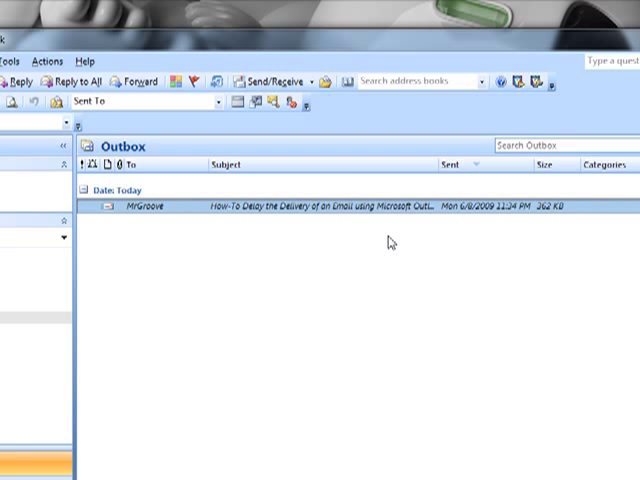
pyautogui.moveTo(359, 170)
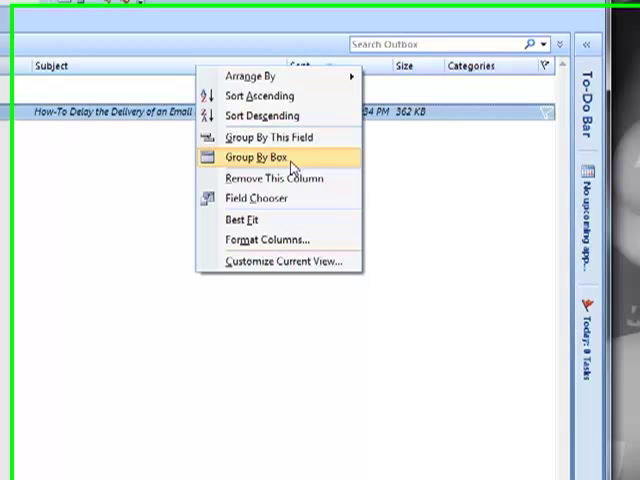
# - Open the Field Chooser, list All Mail fields, and add the Defer Until column
pyautogui.click(258, 197)
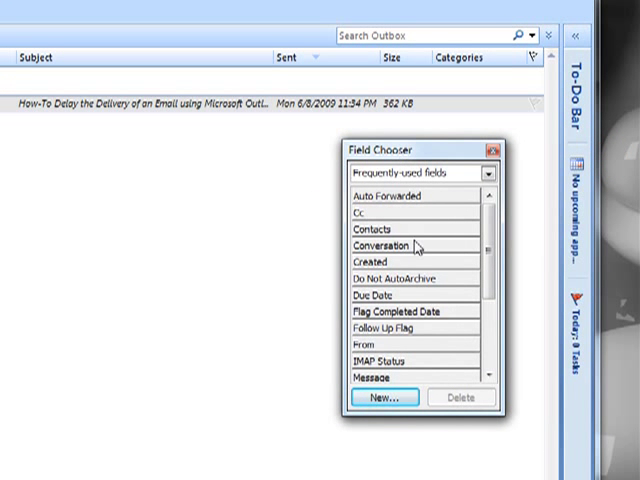
pyautogui.click(487, 173)
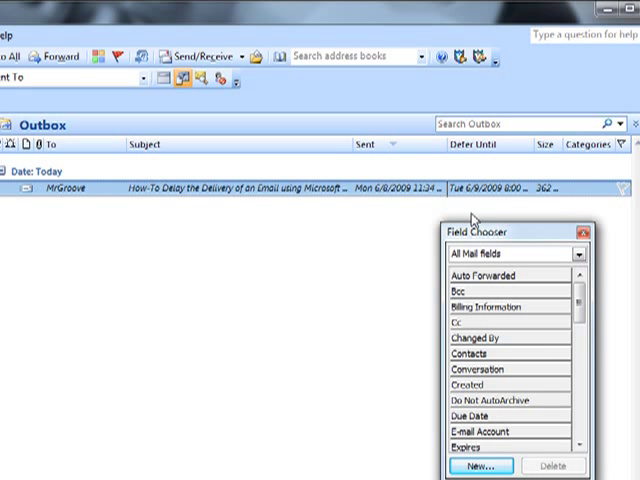
pyautogui.moveTo(68, 205)
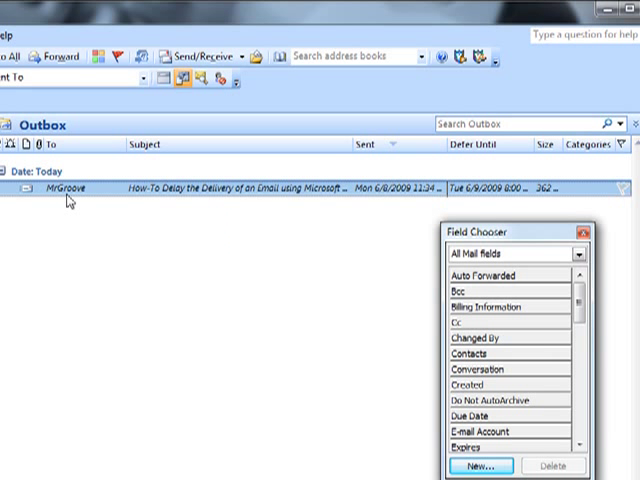
pyautogui.moveTo(208, 197)
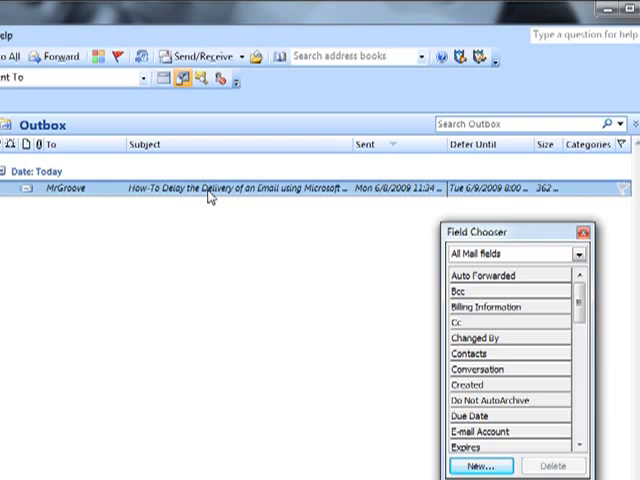